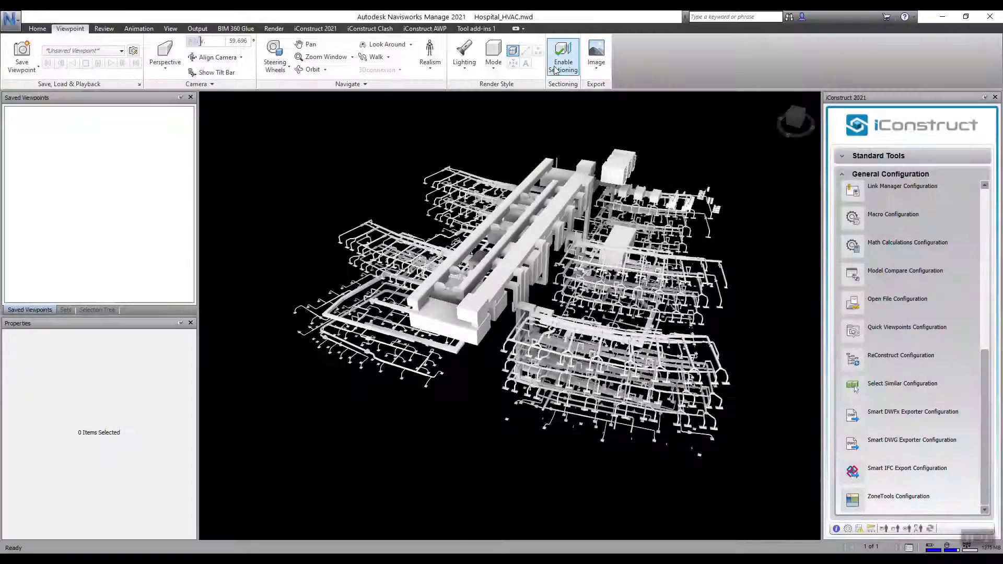
Enable sectioning, save box-section viewpoints Zone1 and Zone2, and group them in a 'Cuboid Zones' folder
left_click(562, 56)
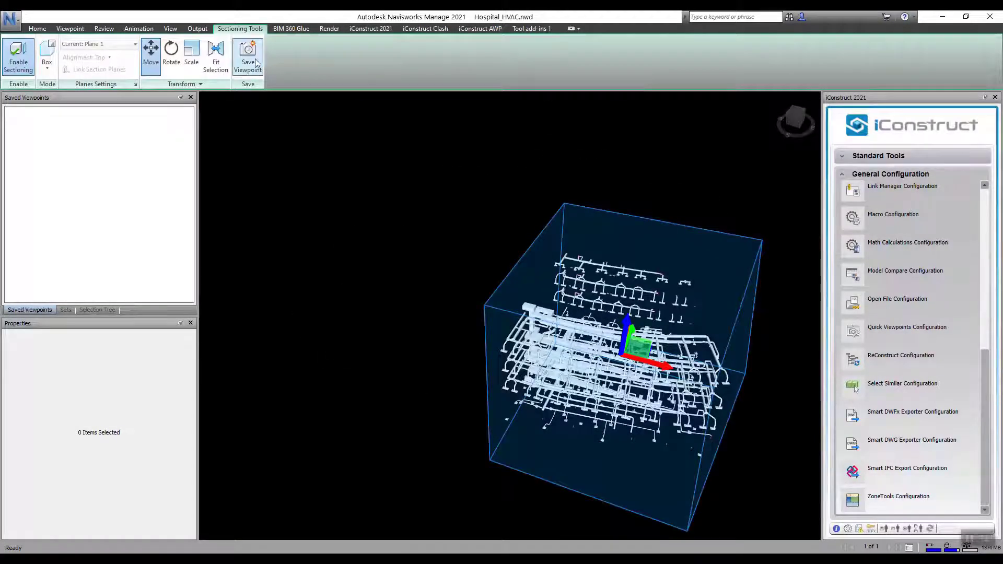
left_click(248, 56)
type("Zone1")
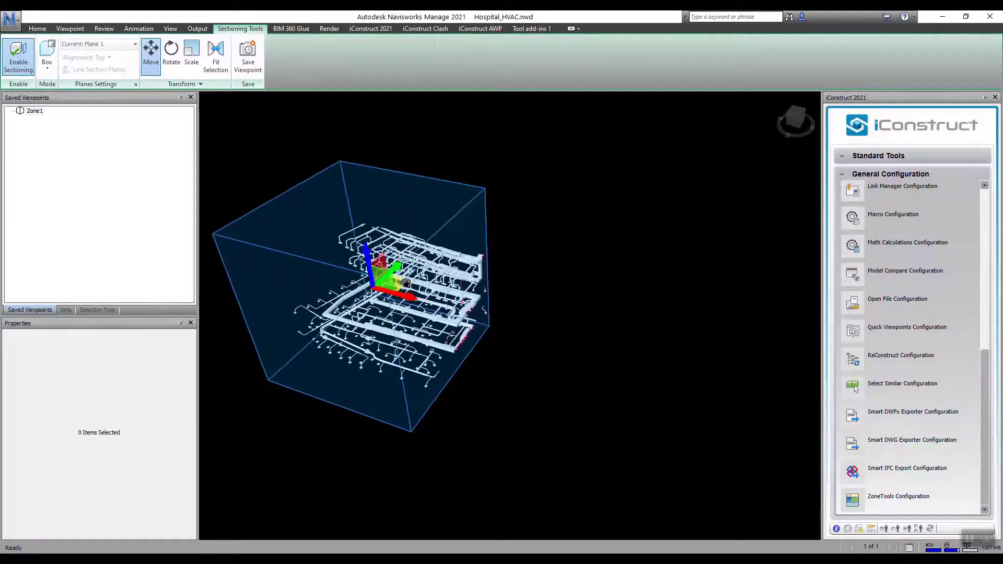
left_click(248, 56)
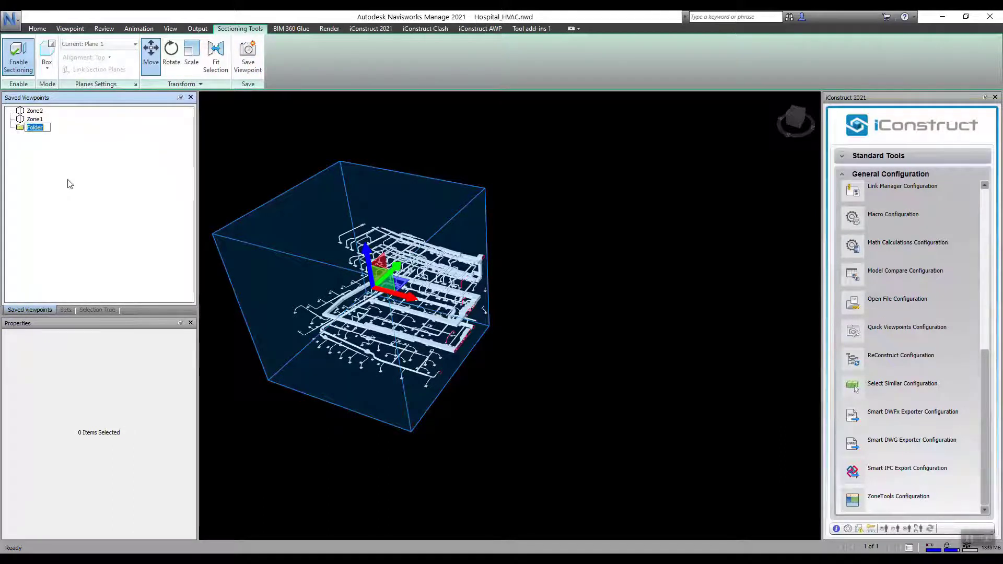
type("Cuboid Zones")
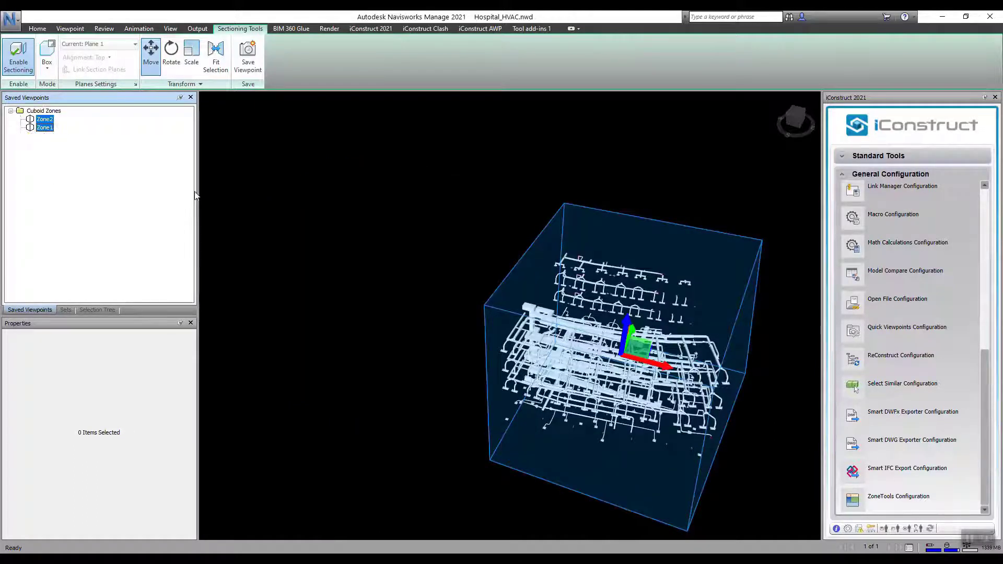
mouse_move(877, 370)
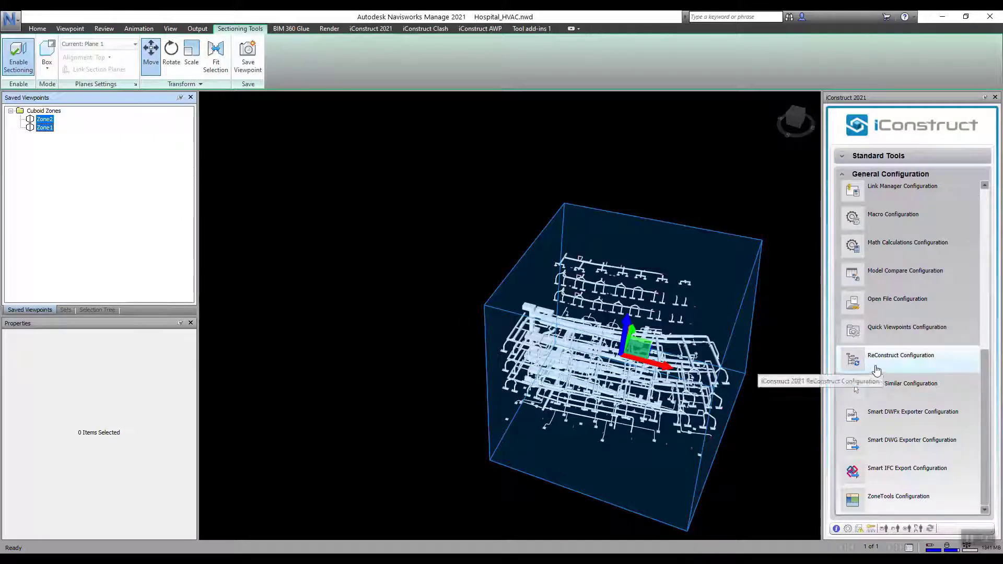
Add a new ReConstruct configuration template named 'Zone Slicer'
left_click(901, 355)
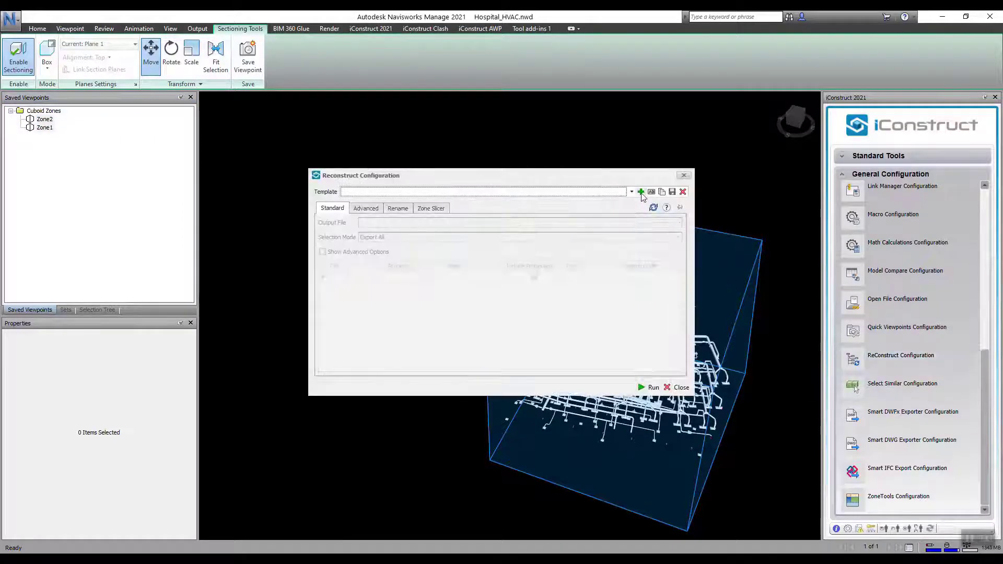
left_click(641, 192)
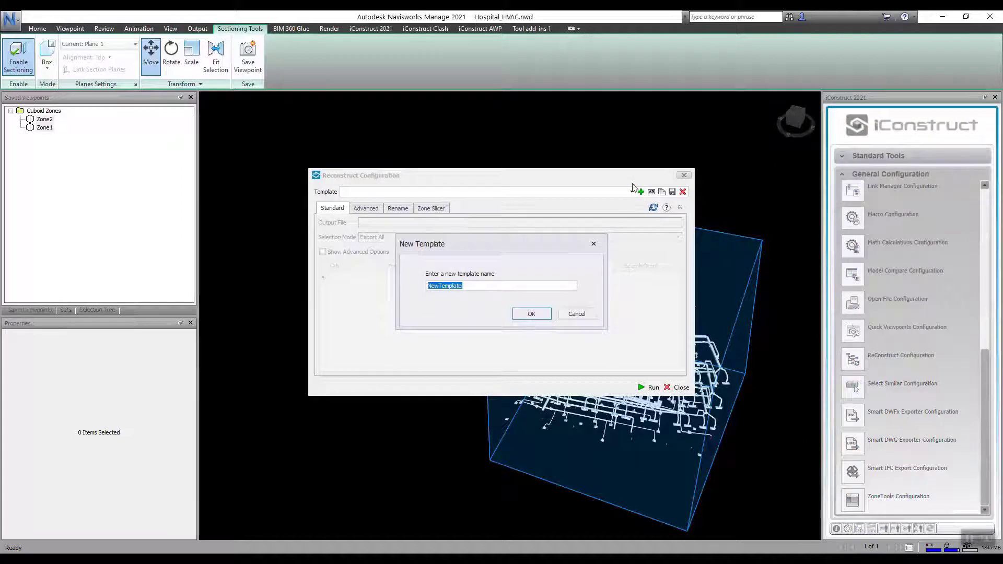
type("Zone Slicer")
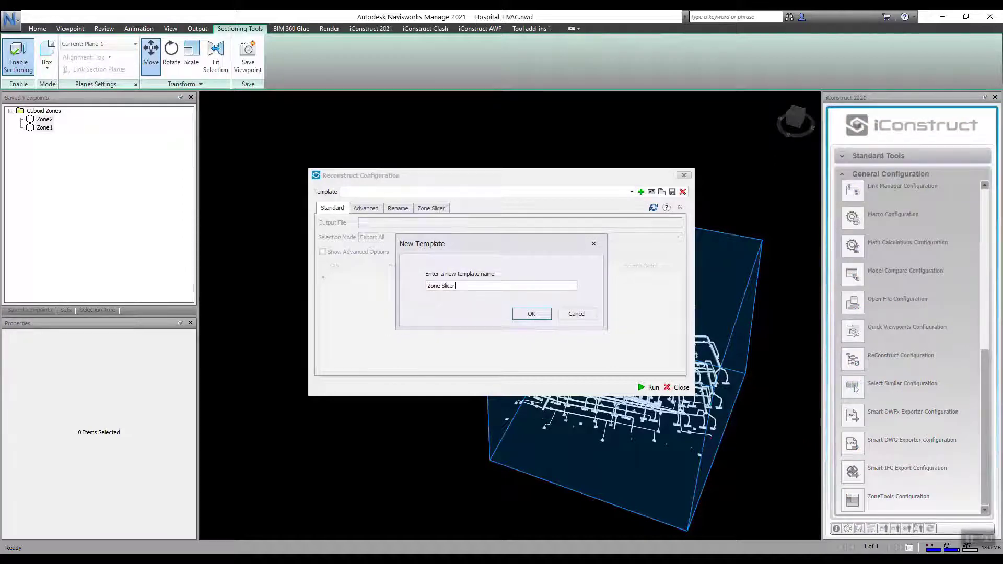
left_click(530, 314)
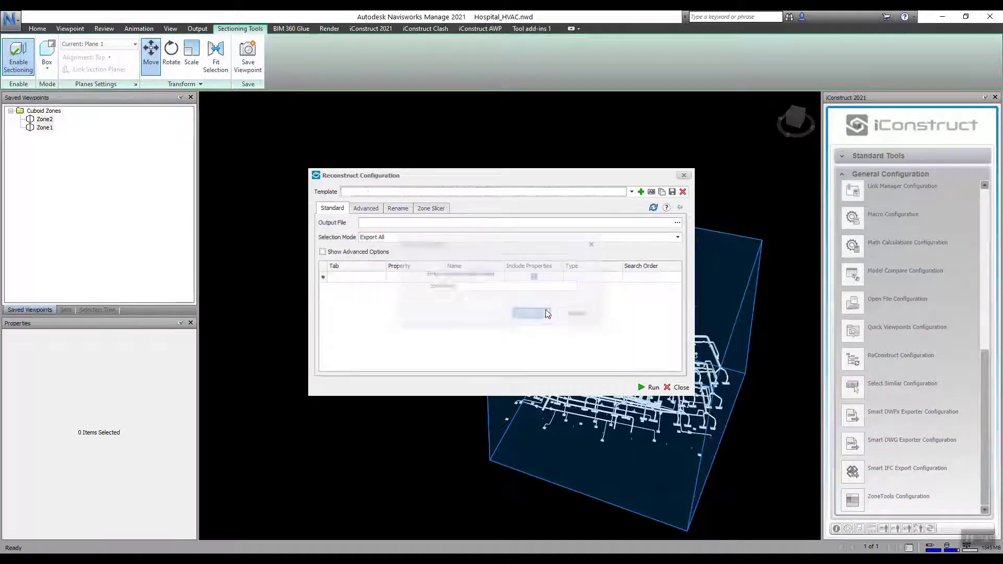
In the Zone Slicer settings, set View Folder to Cuboid Zones and create volumes
left_click(431, 208)
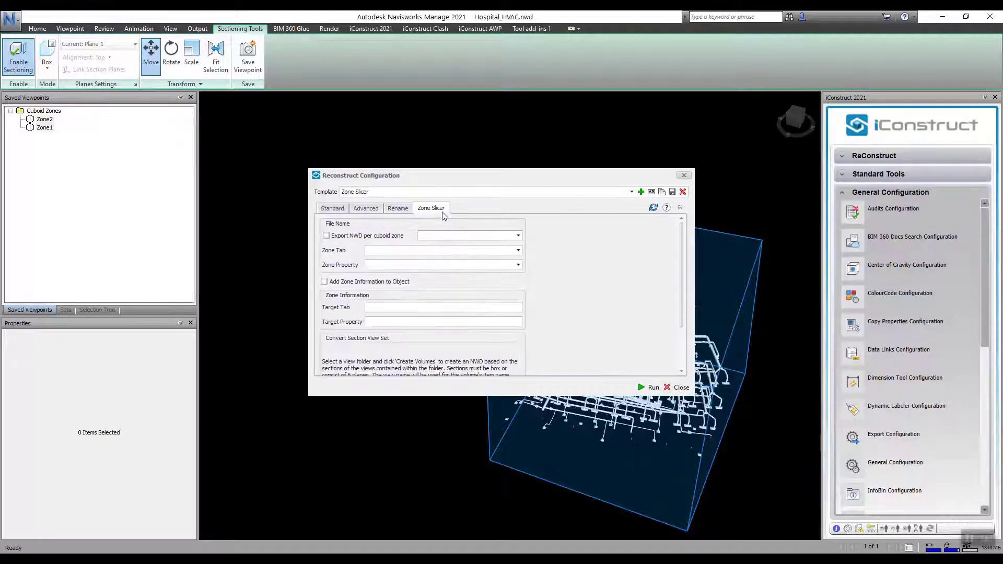
scroll("down", 3)
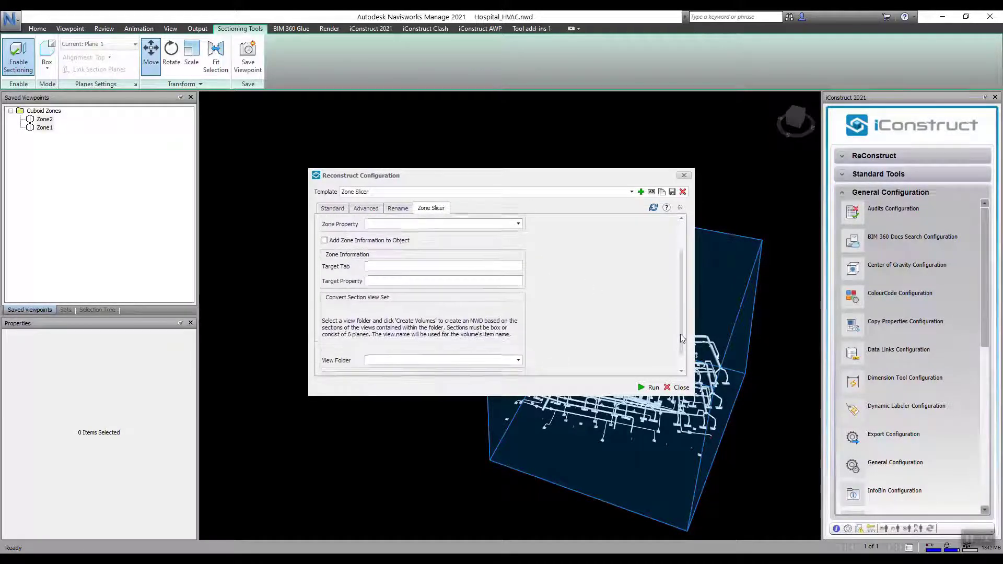
left_click(518, 360)
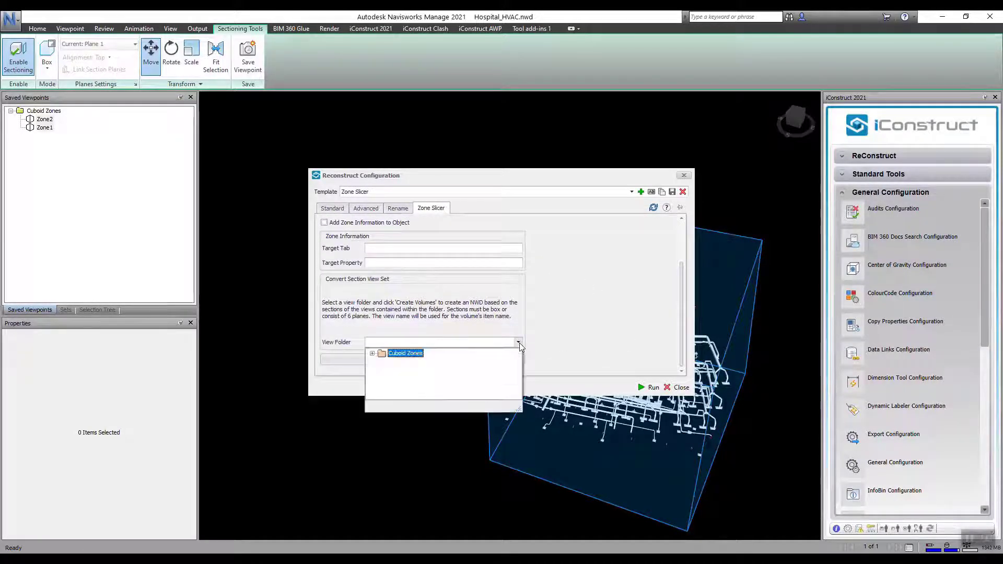
left_click(372, 353)
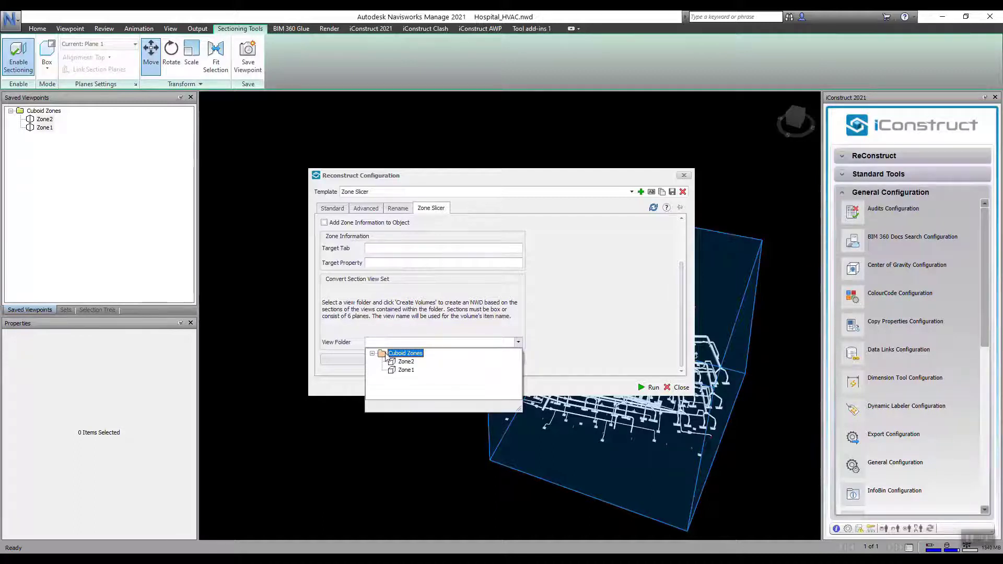
left_click(404, 353)
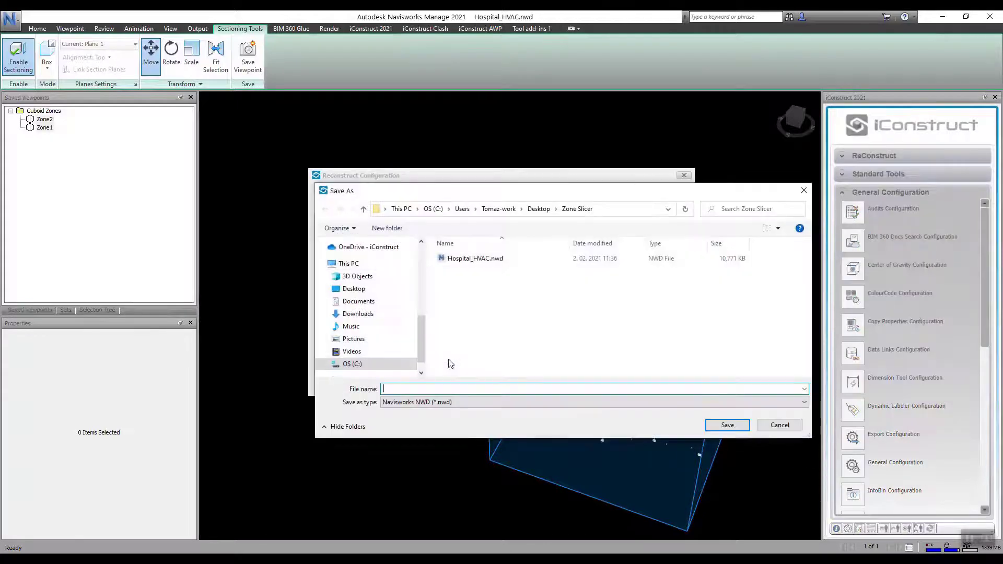
Save the section volumes as 'Cuboid Zones.nwd' and acknowledge the export message
type("Cuboid Zones")
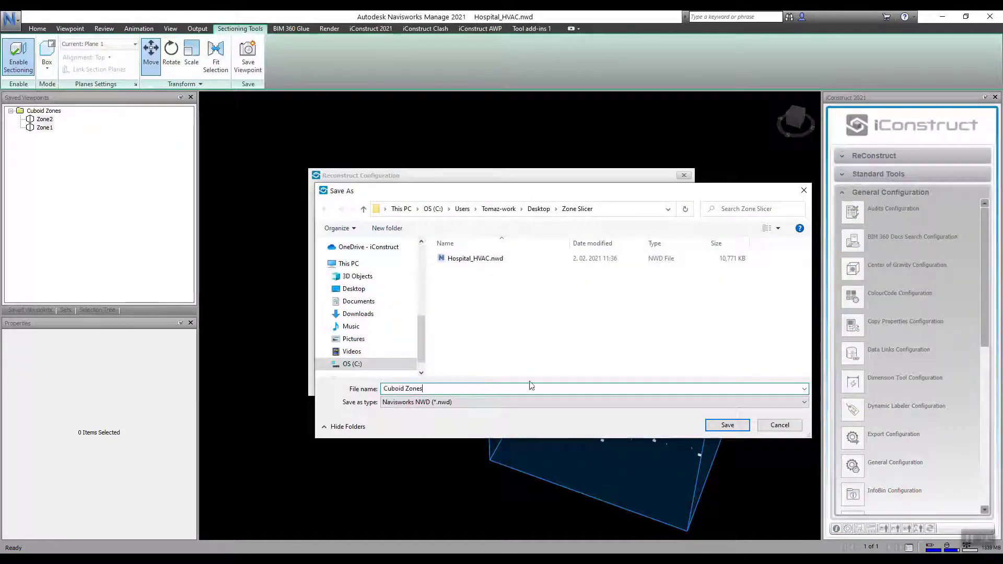
left_click(726, 425)
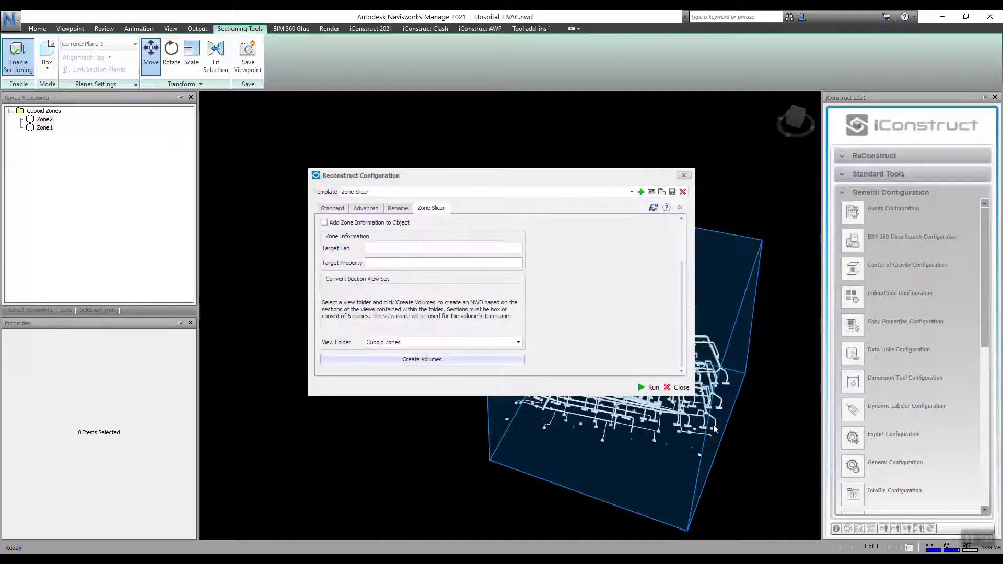
left_click(422, 359)
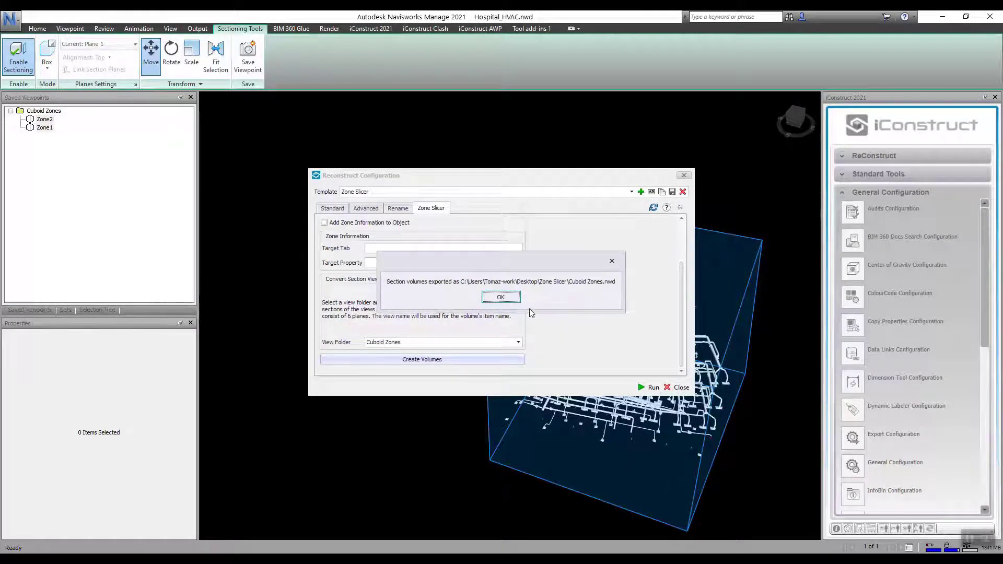
left_click(501, 297)
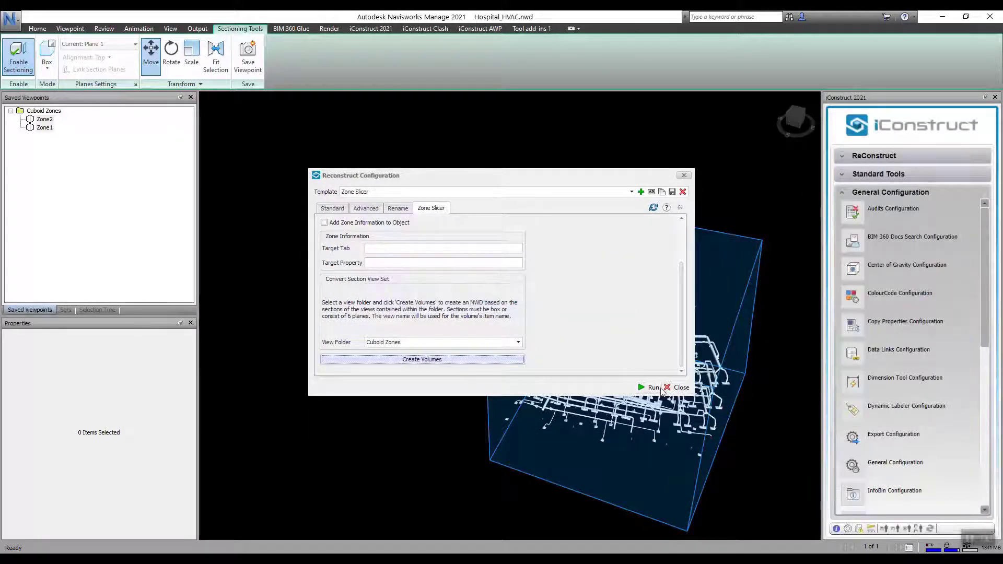
Close the ReConstruct configuration and append Cuboid Zones.nwd to the model
left_click(678, 387)
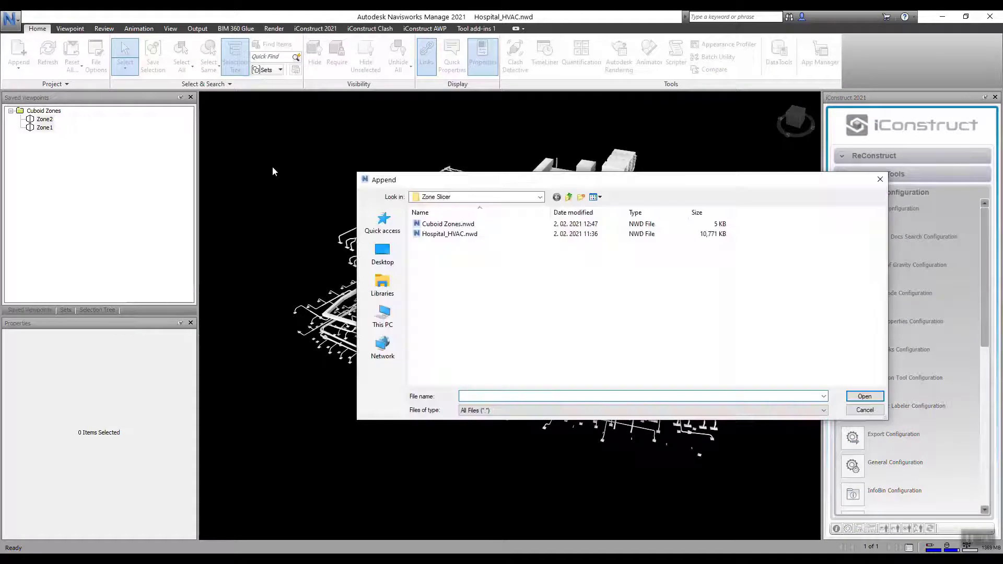
left_click(448, 224)
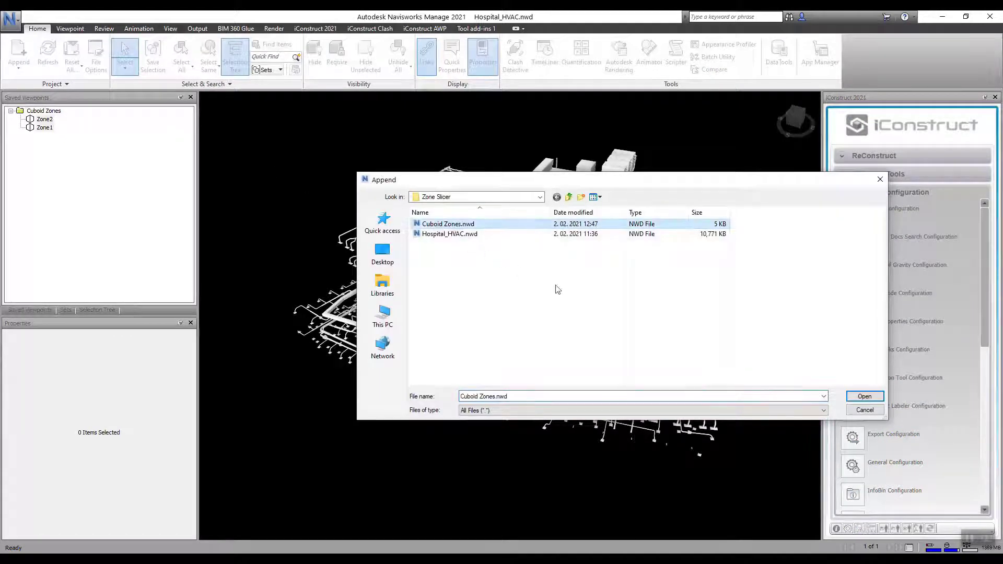
left_click(864, 396)
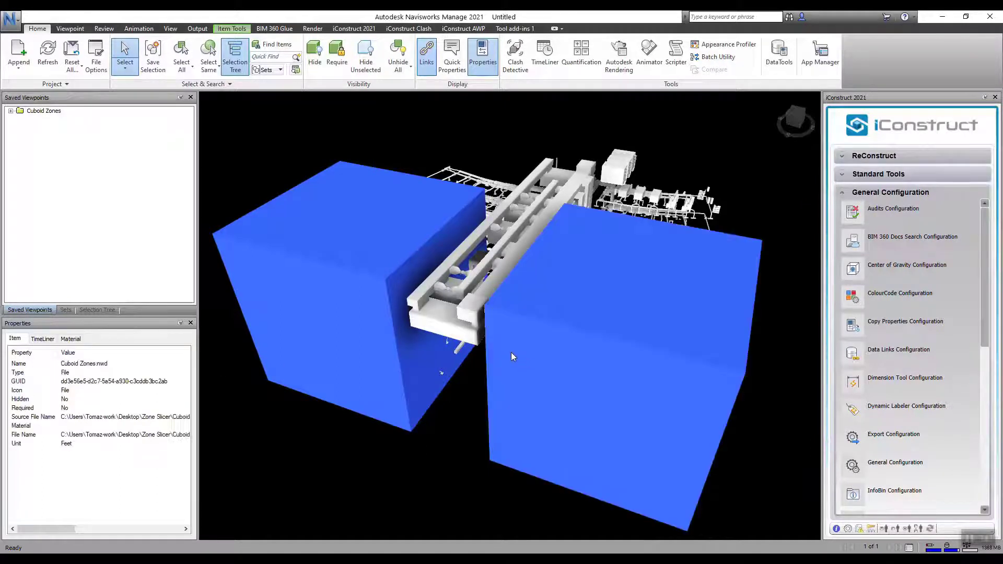
Show the Cuboid Zones selection set and scroll down to ReConstruct Configuration
left_click(65, 310)
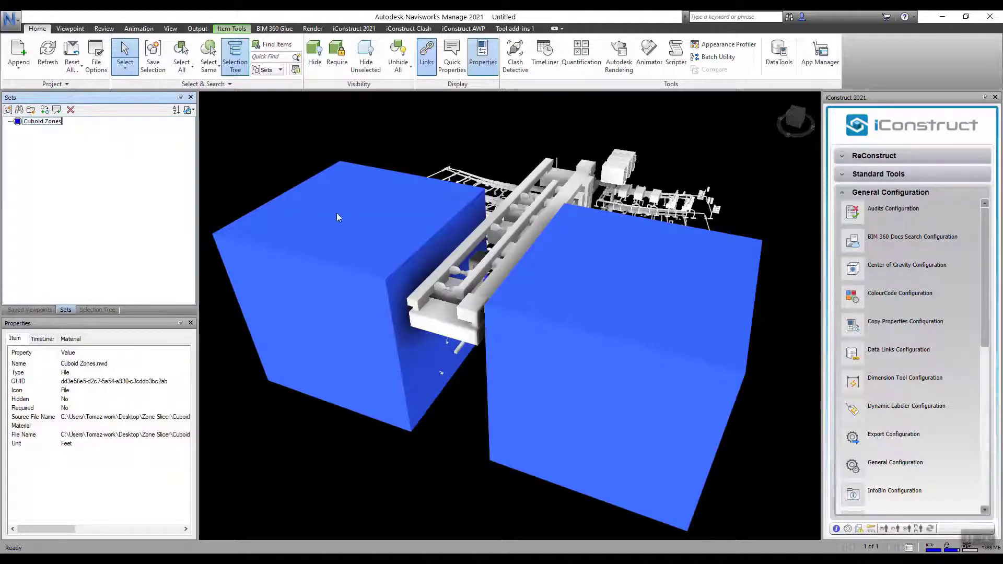
scroll("down", 3)
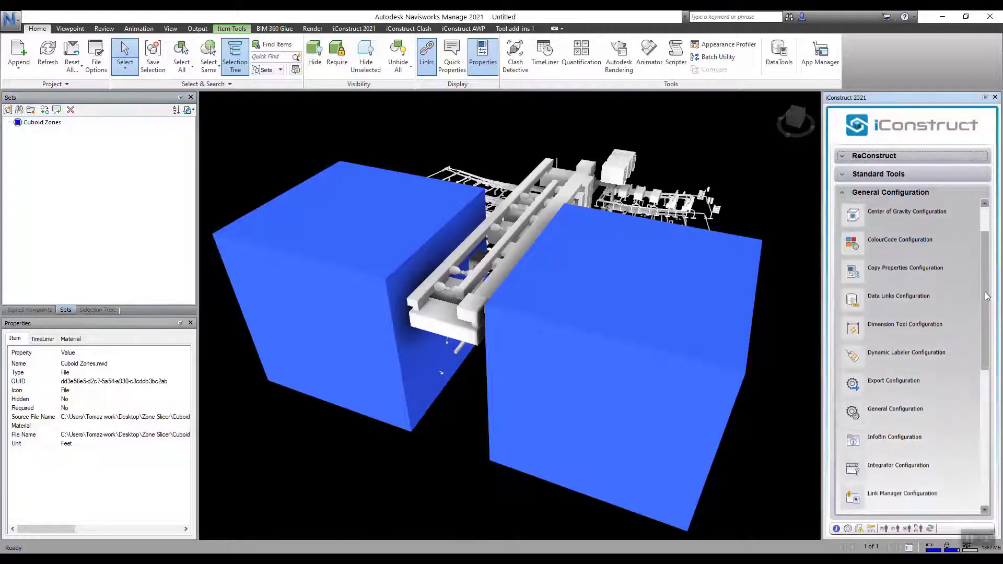
scroll("down", 3)
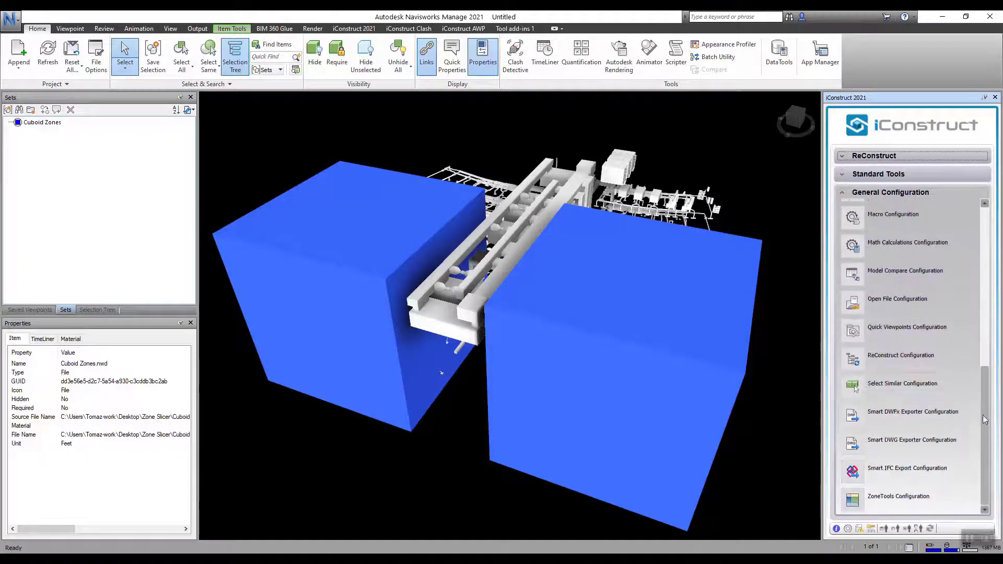
Set Zone Slicer to export one NWD per Cuboid Zones zone, named by Item Name
left_click(901, 355)
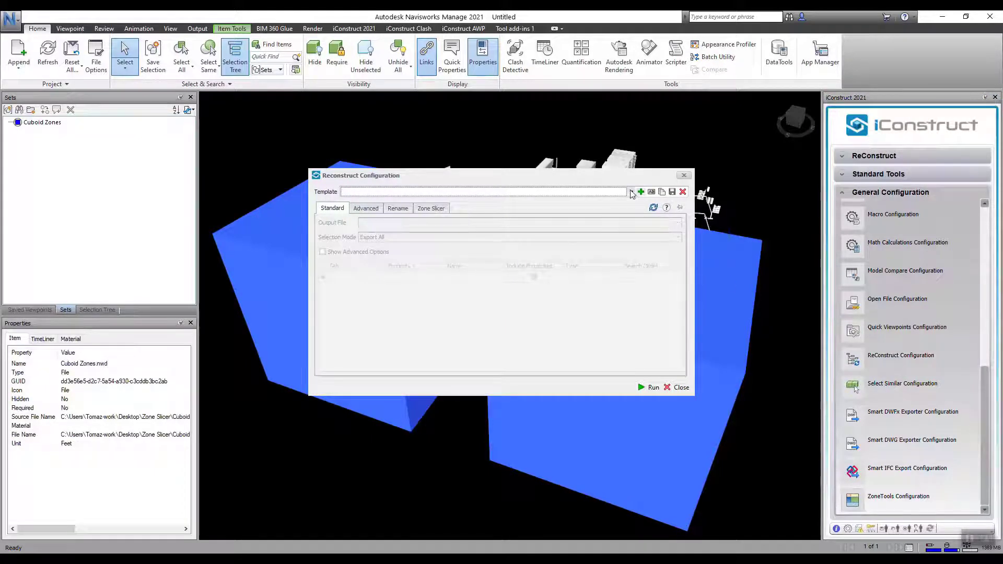
left_click(630, 192)
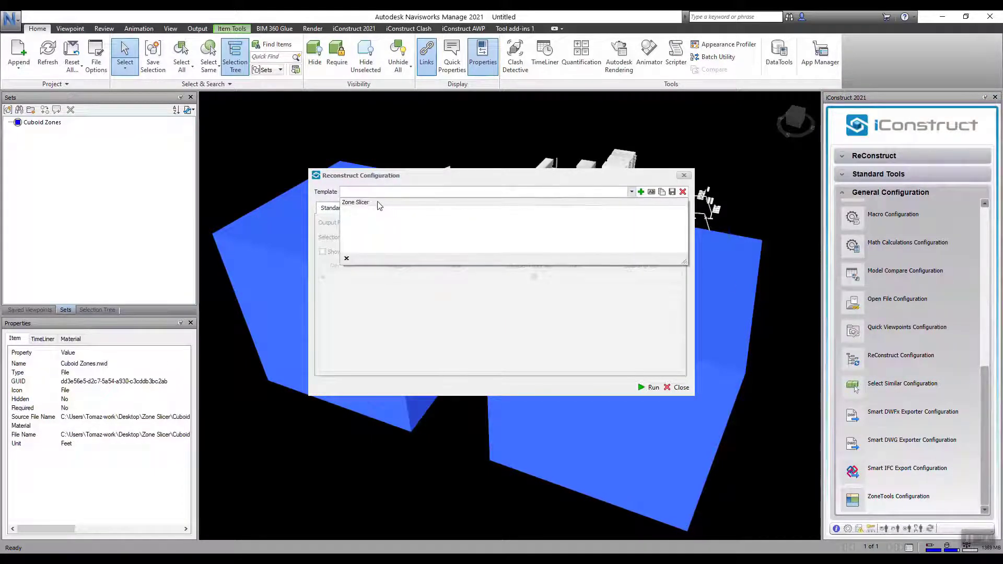
left_click(355, 202)
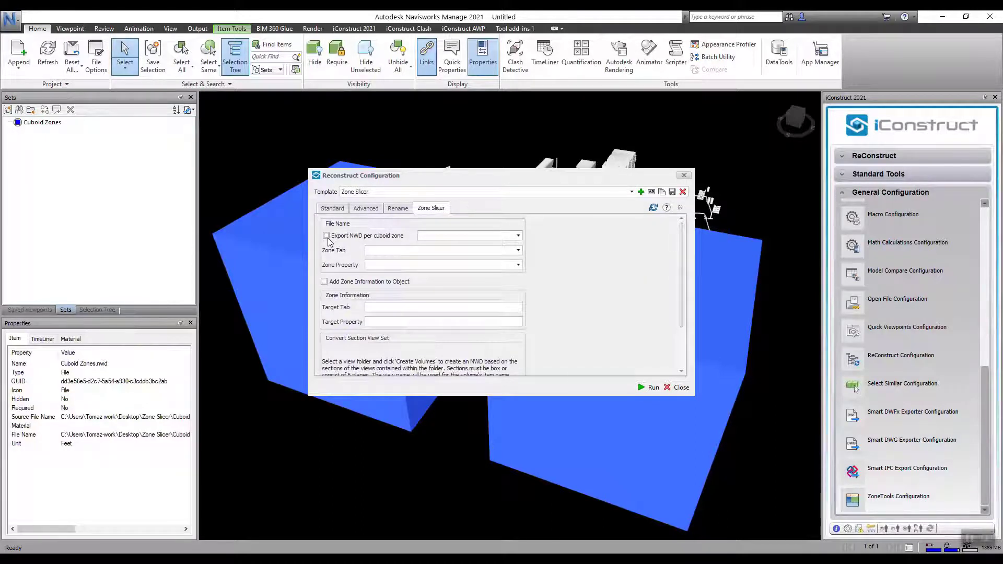
left_click(325, 236)
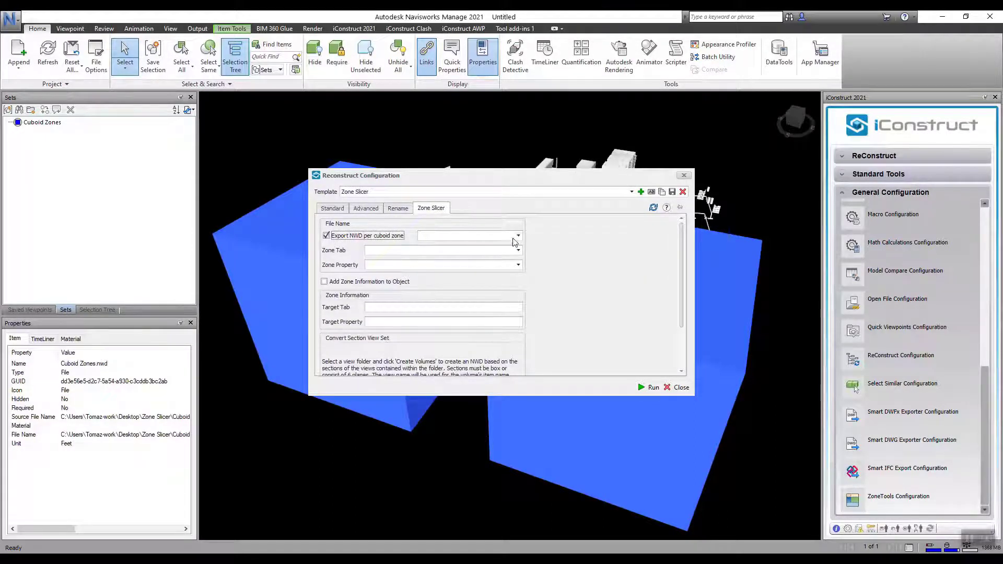
left_click(517, 235)
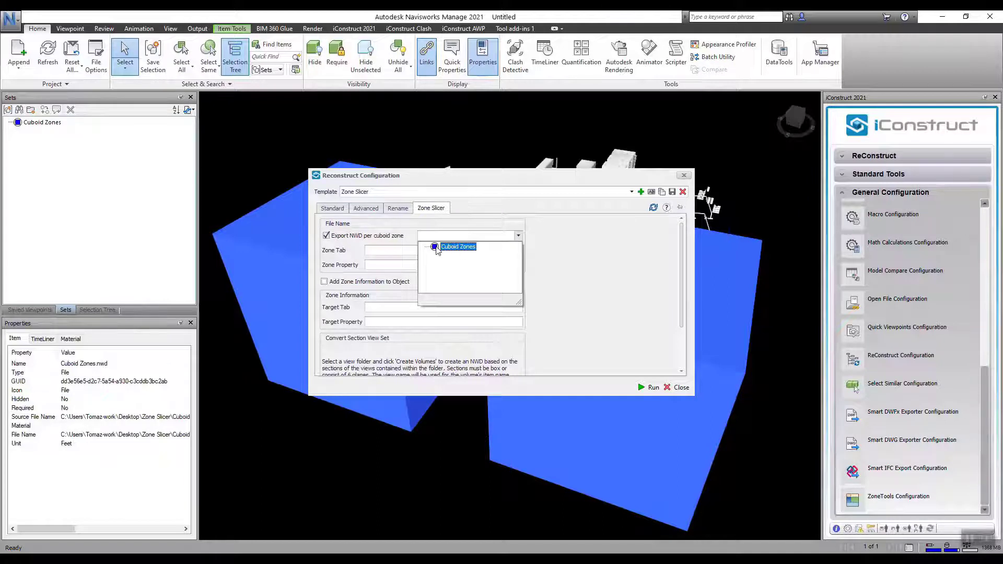
left_click(458, 247)
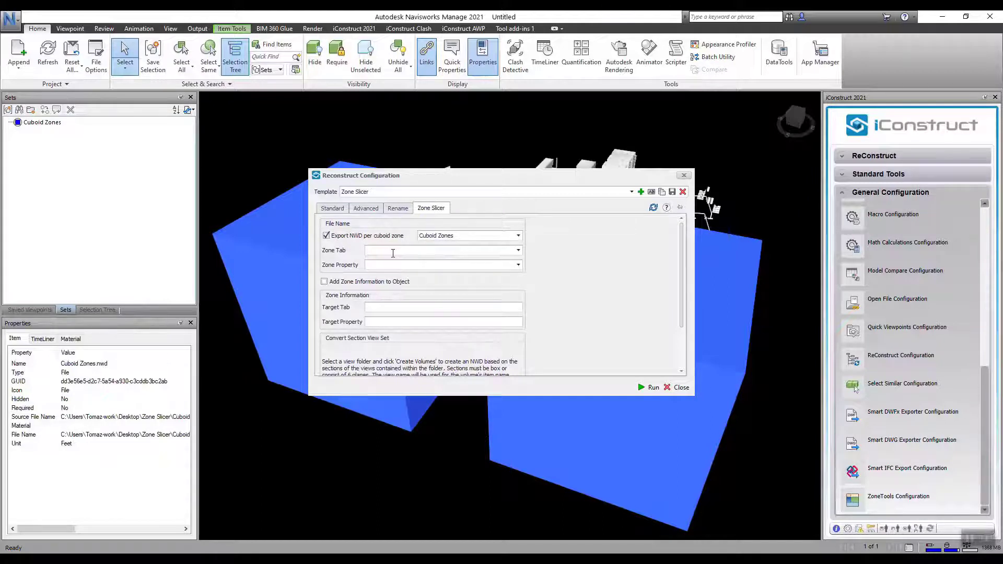
type("Item")
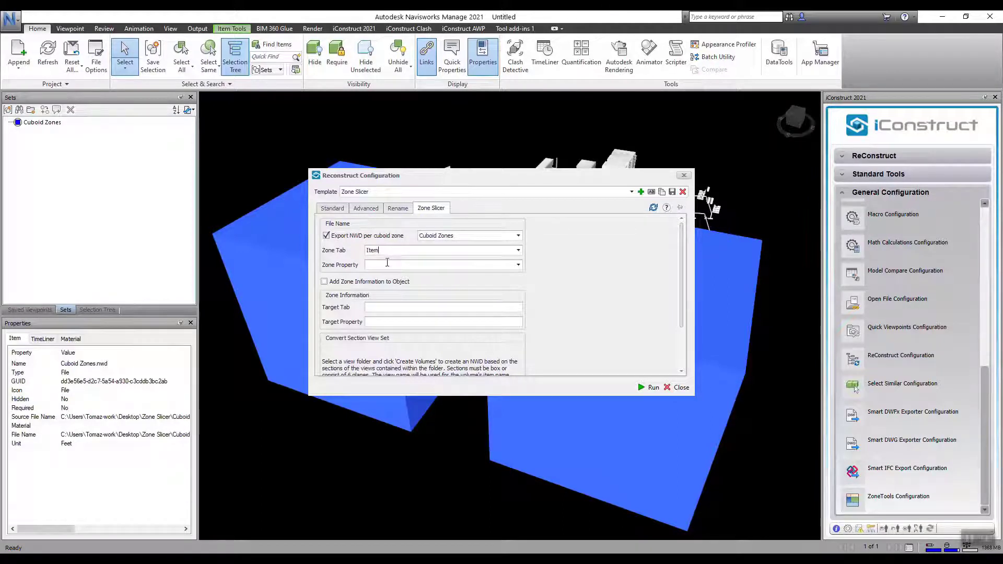
type("Name")
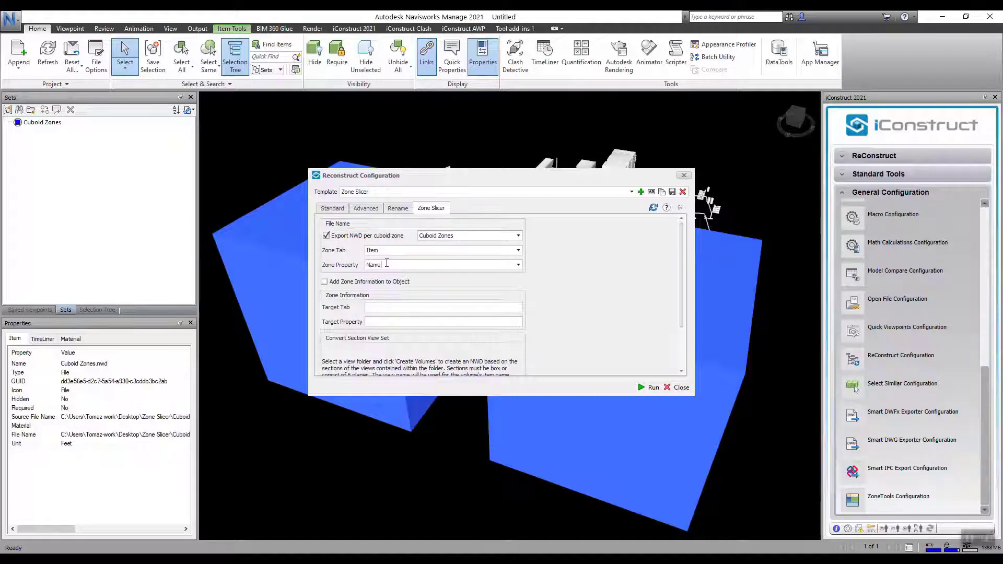
mouse_move(624, 254)
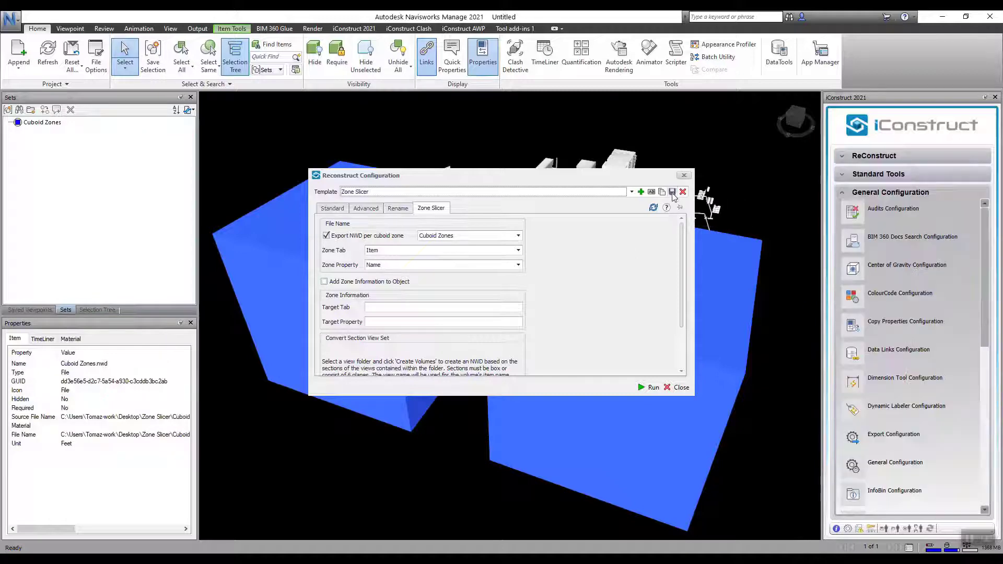
mouse_move(670, 393)
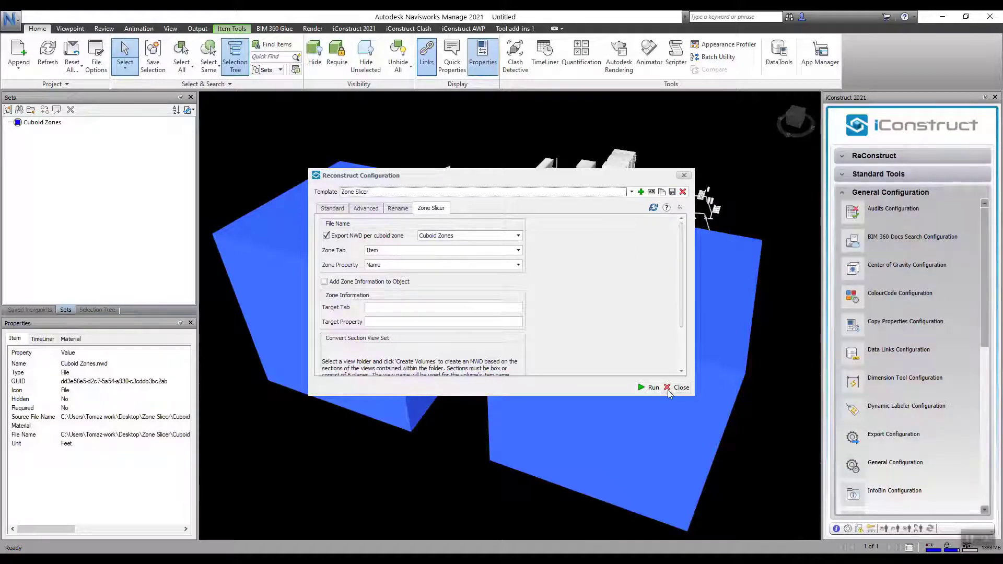
left_click(677, 387)
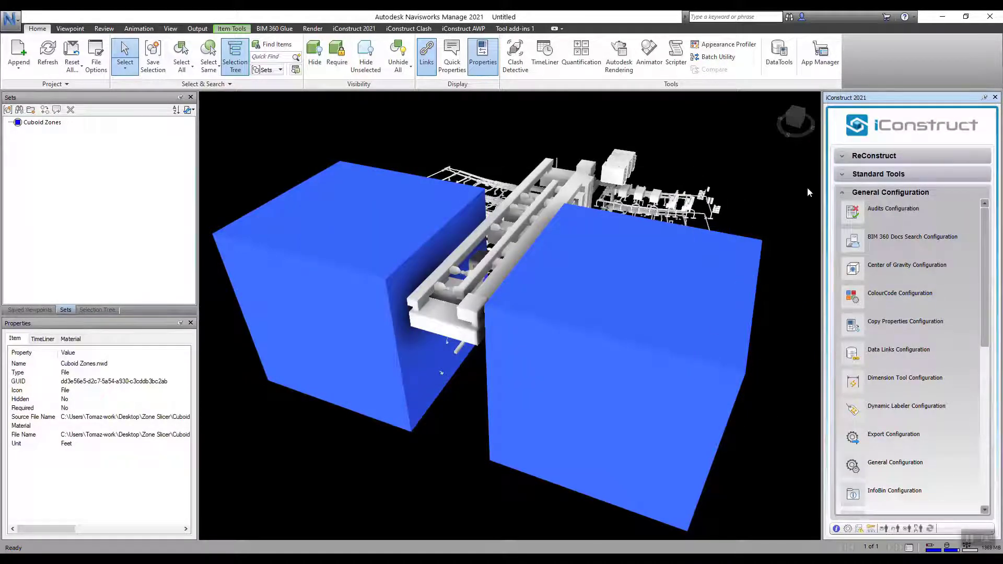
Expand the ReConstruct tools and run the Zone Slicer template
left_click(874, 156)
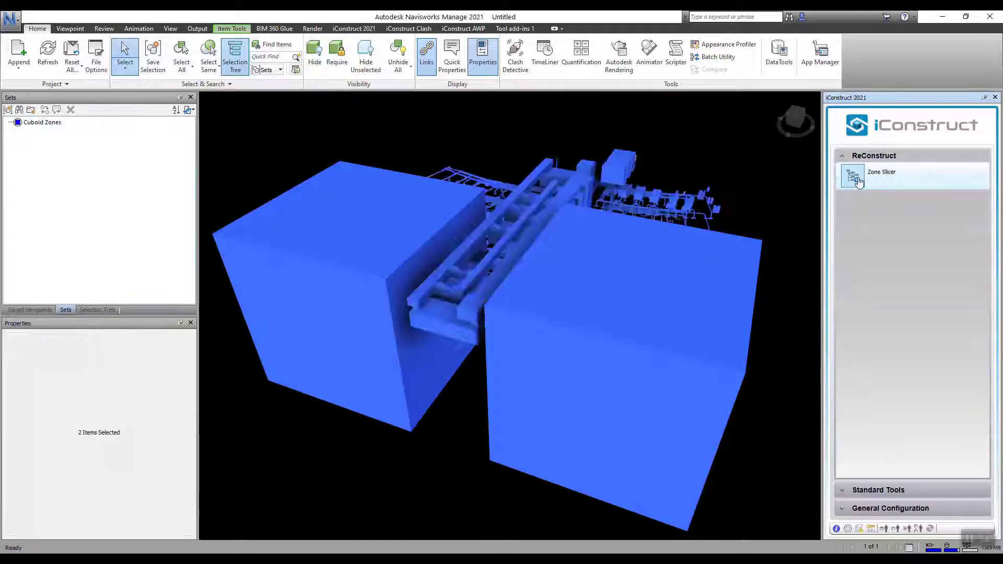
left_click(881, 175)
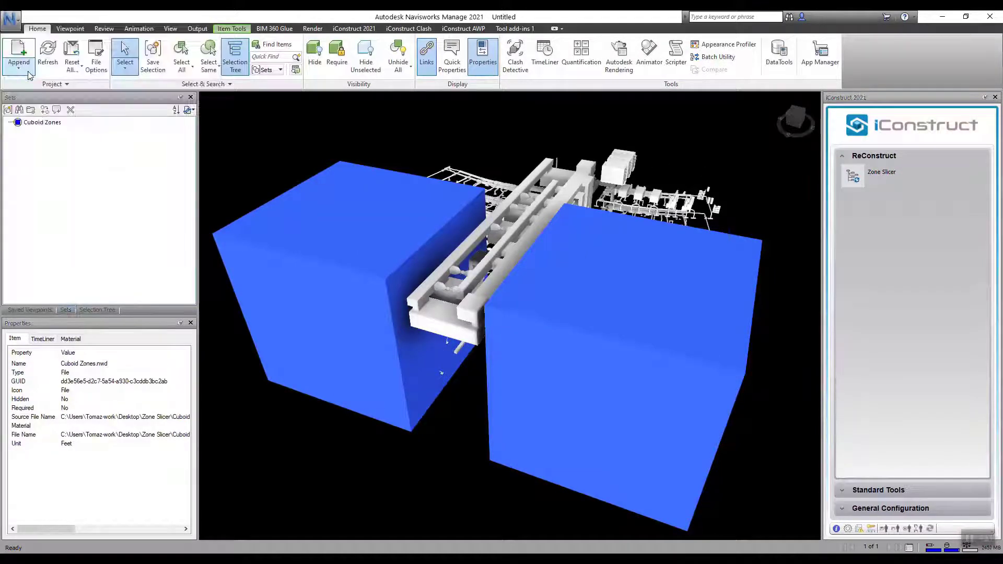
Open Zone1.nwd, declining to save changes to Untitled.nwf
left_click(18, 55)
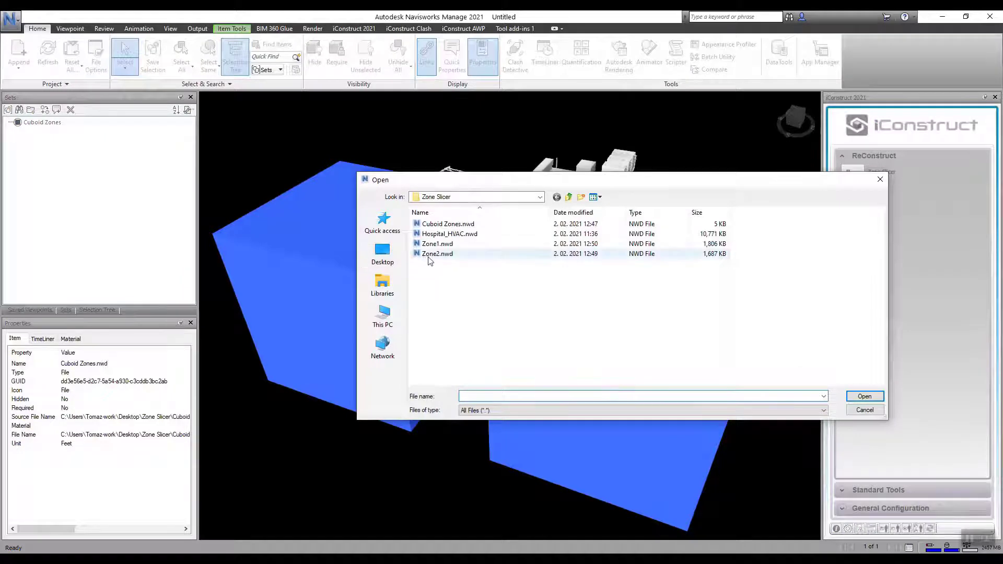
left_click(438, 244)
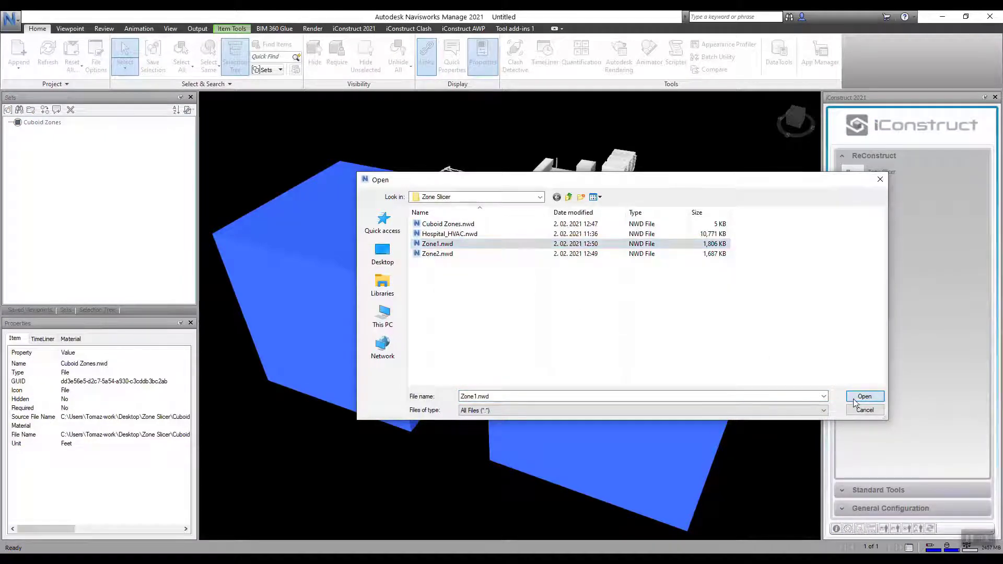
left_click(864, 396)
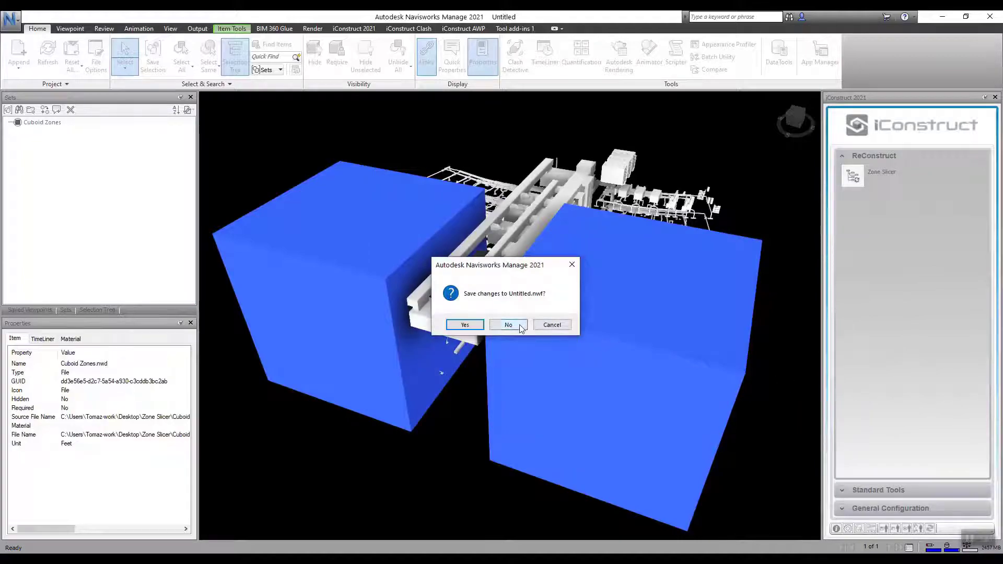
left_click(508, 325)
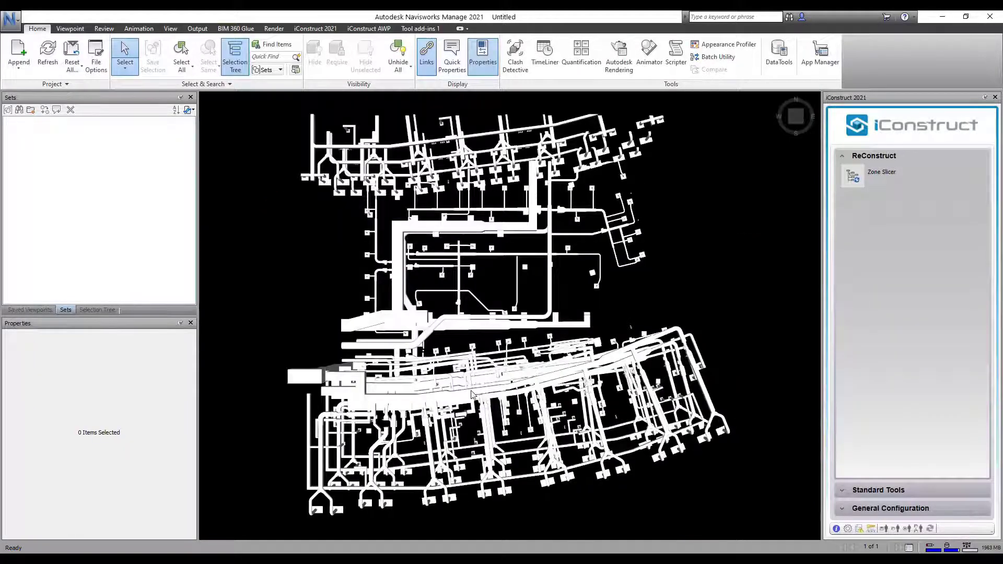